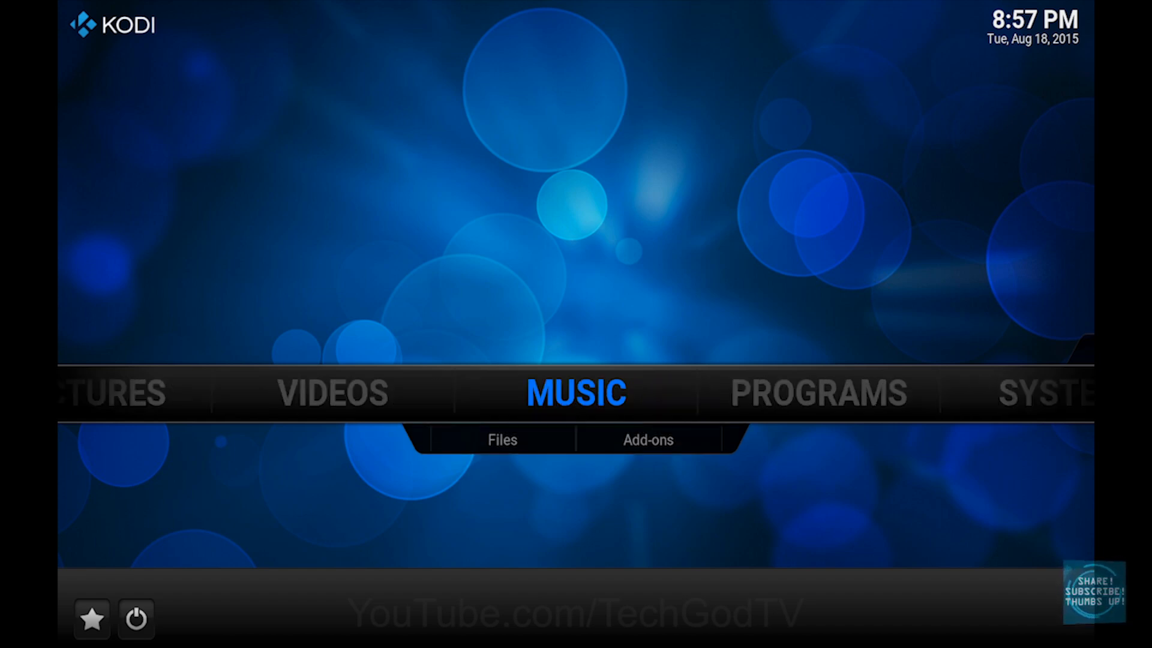
# Step: Reach File manager under SYSTEM, showing Profile directory and Add source in both panes
pyautogui.hscroll(3)
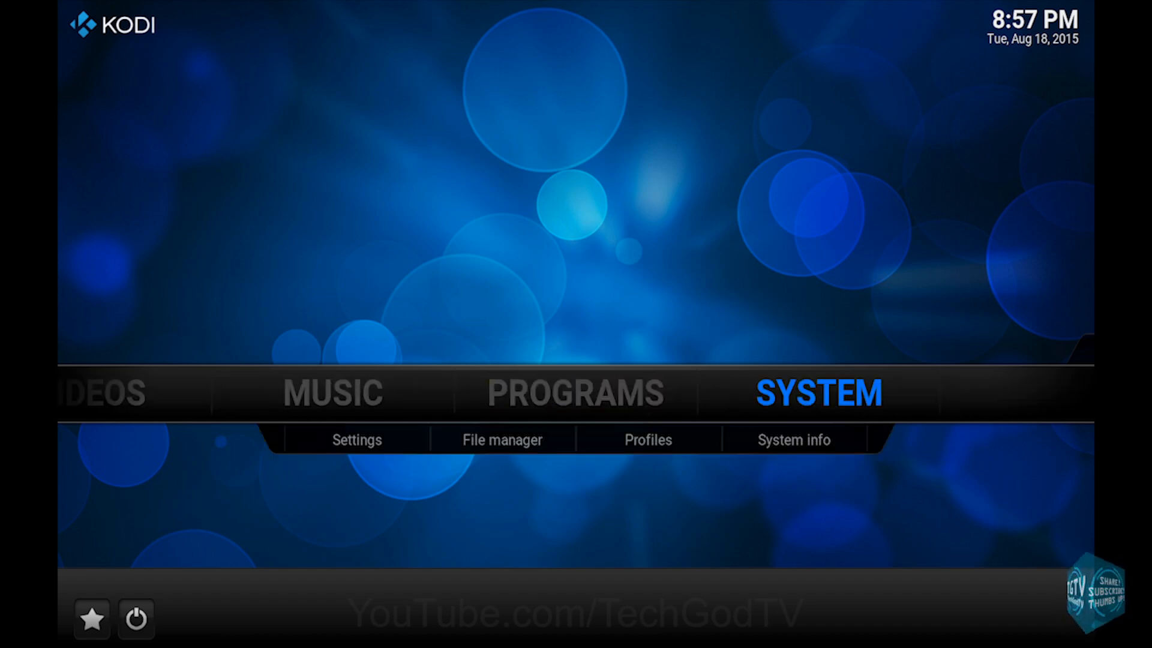
pyautogui.click(502, 439)
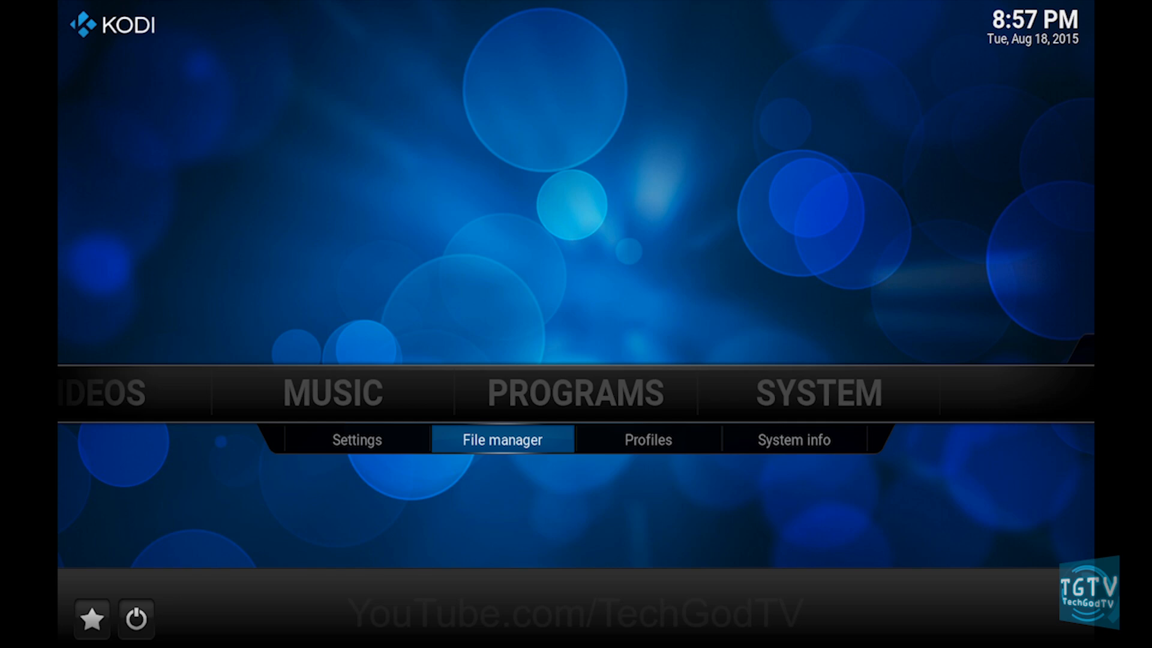
pyautogui.click(501, 439)
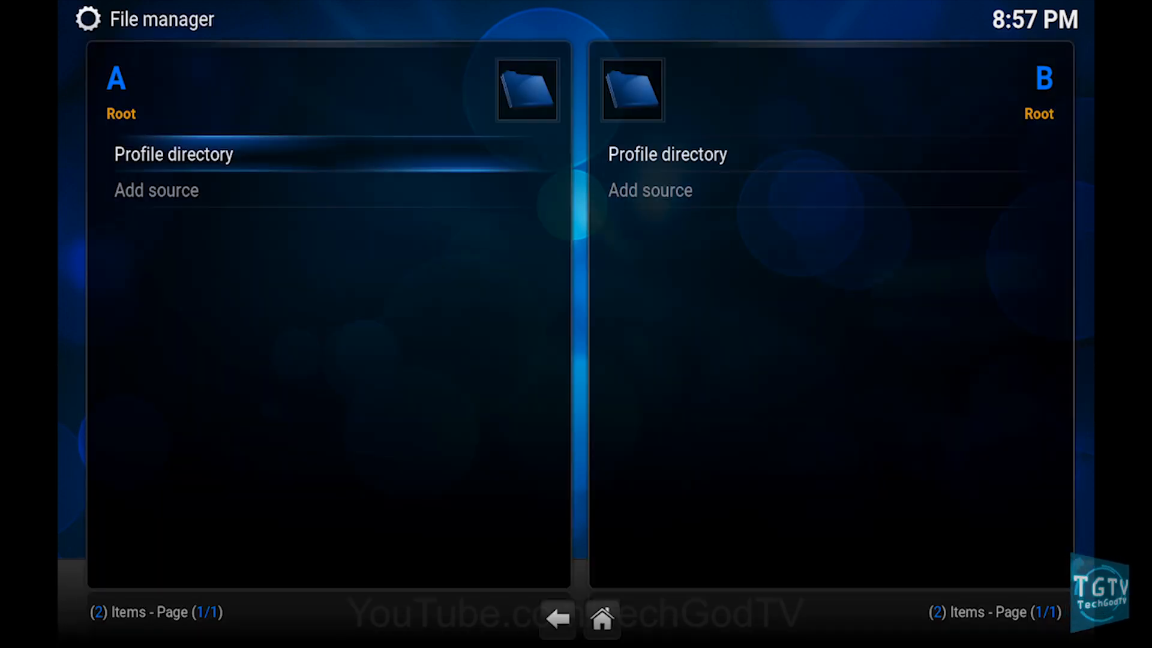
pyautogui.press('Down')
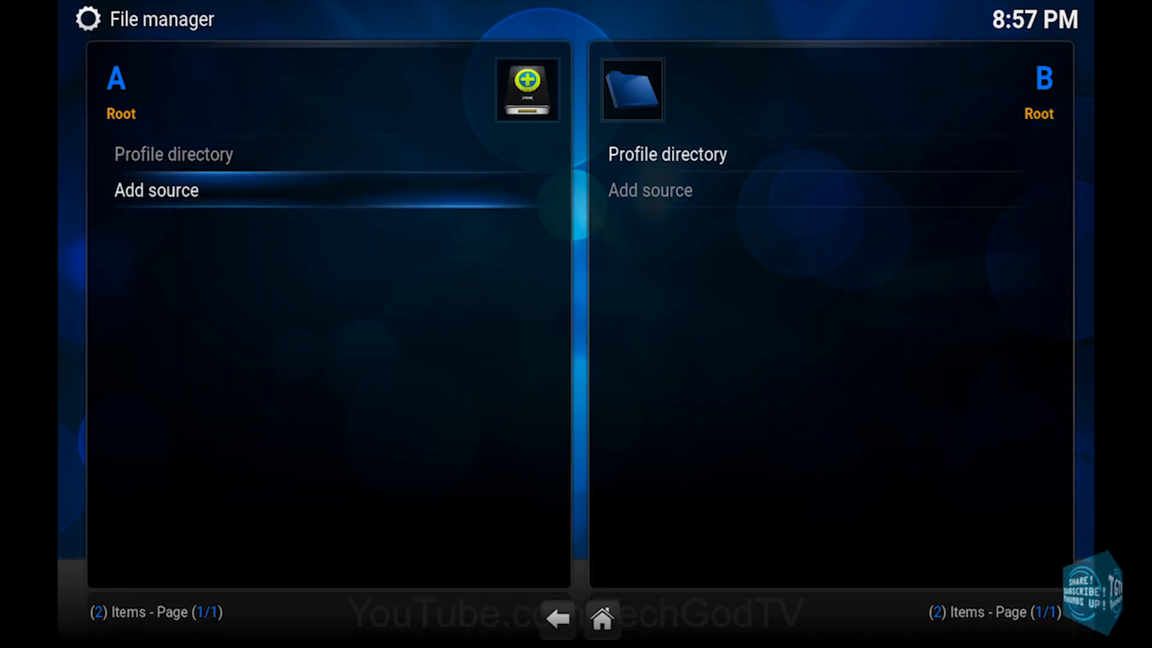
pyautogui.click(156, 190)
pyautogui.write('http://fusion')
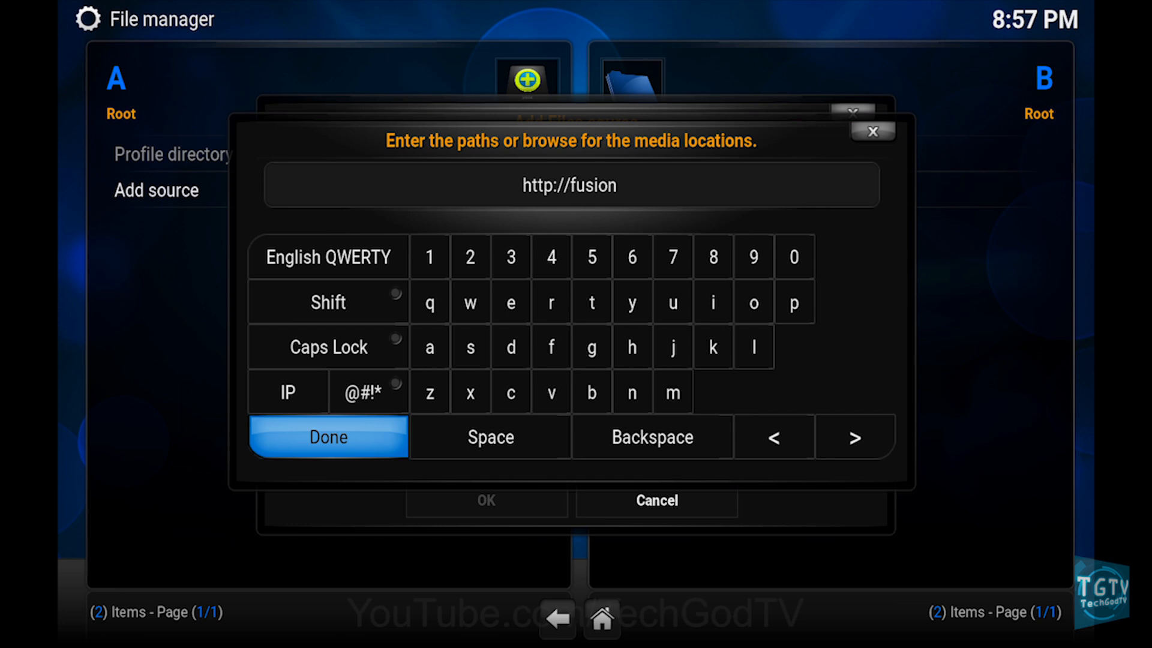
pyautogui.write('.tvaddons.ag')
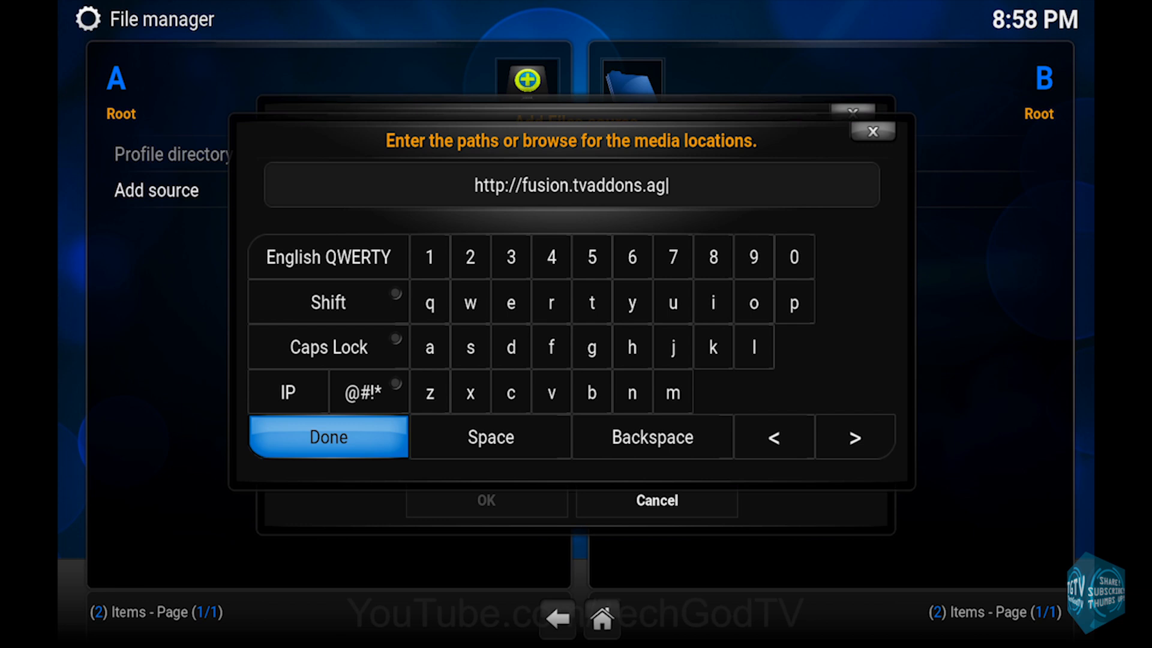
pyautogui.click(327, 437)
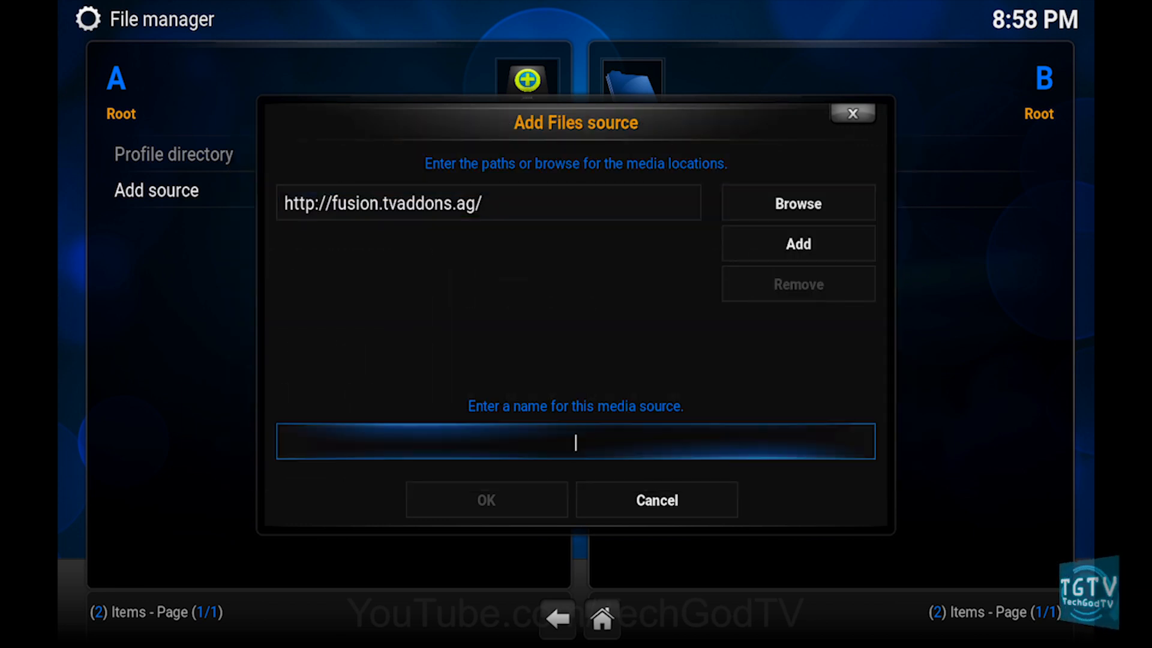
# Step: Name the new source 'fusion' and save it
pyautogui.click(575, 442)
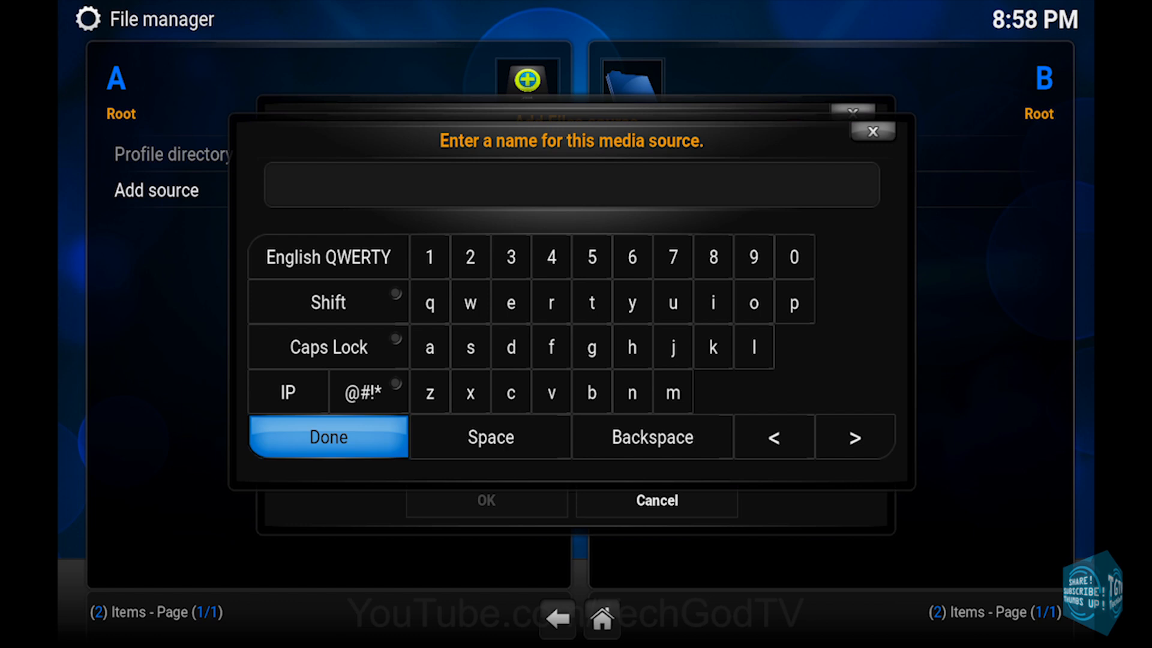
pyautogui.write('fusion')
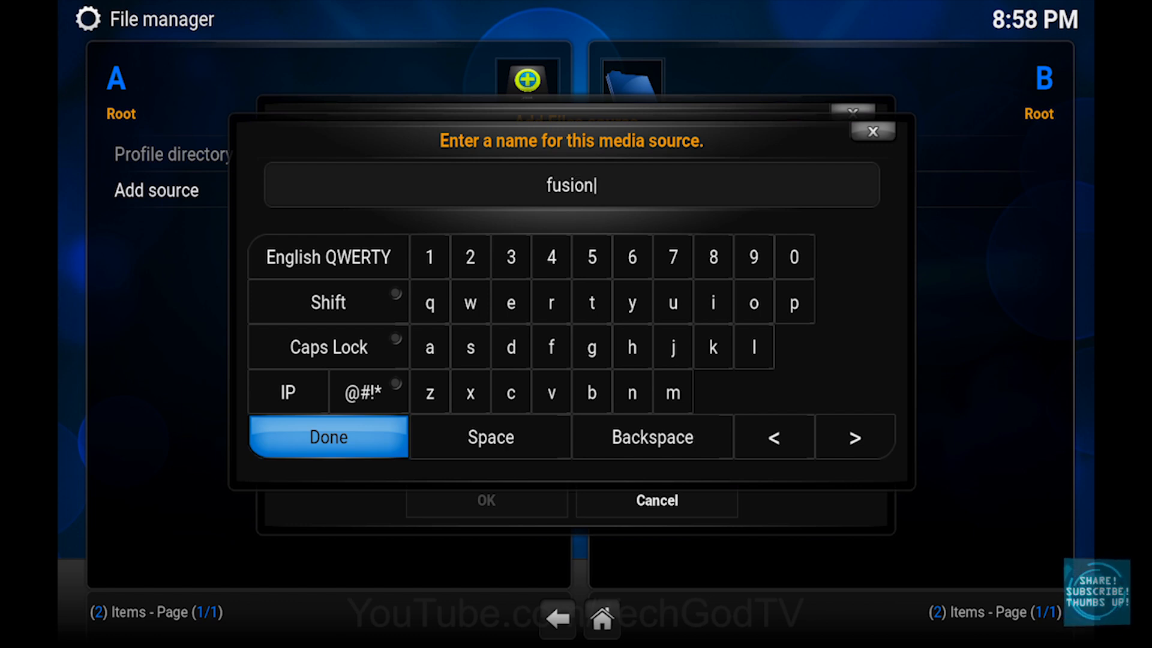
pyautogui.click(328, 437)
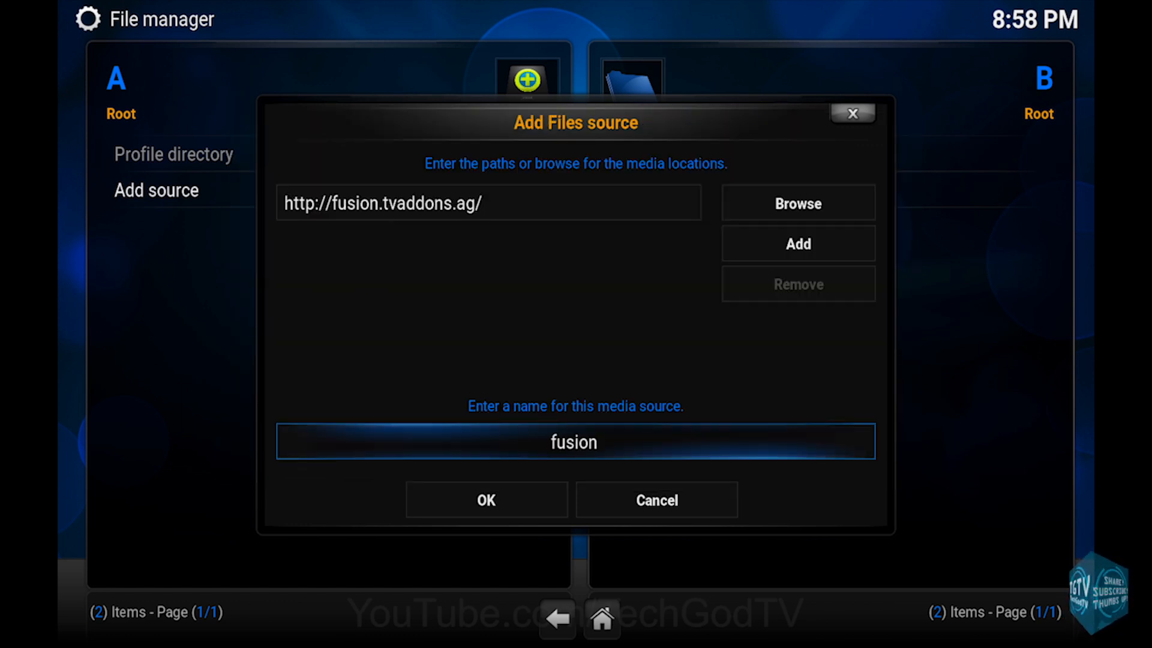
pyautogui.click(485, 499)
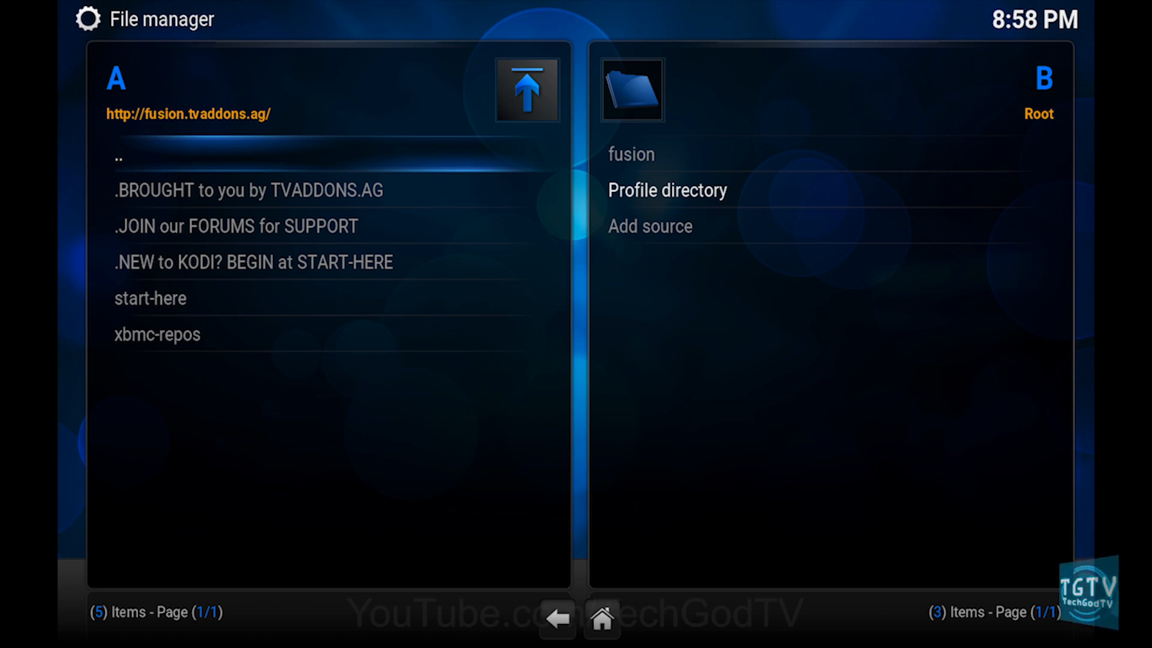
# Step: Leave the file manager and return to the Kodi home screen
pyautogui.click(526, 90)
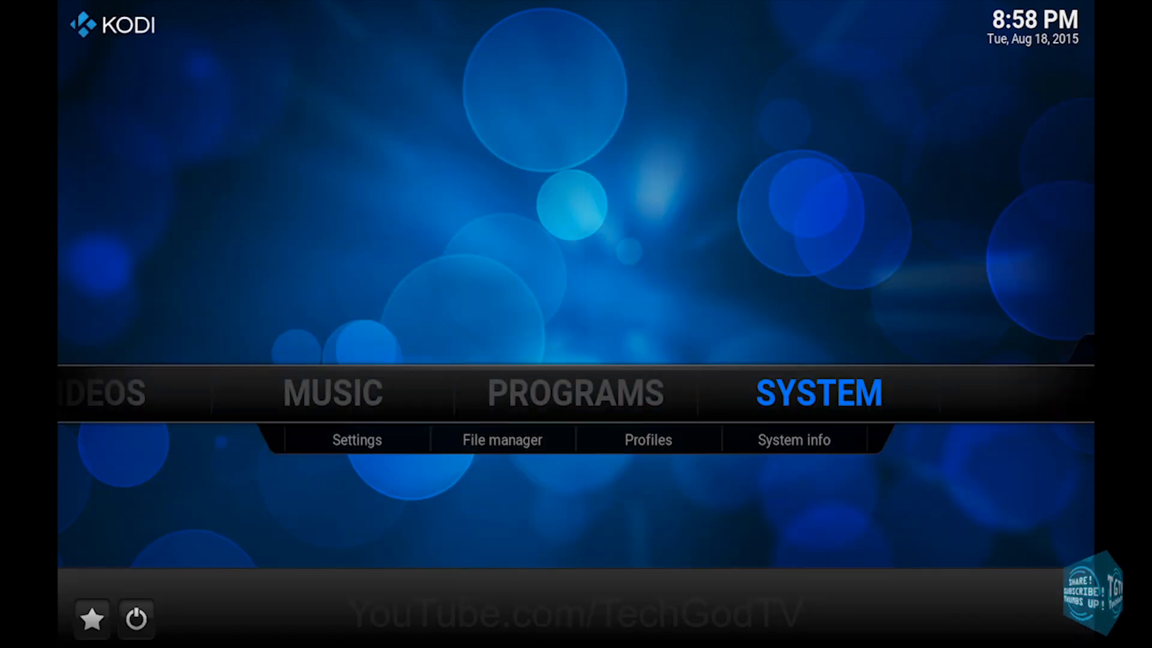
# Step: In Install from zip file, browse into the fusion source's xbmc-repos folder
pyautogui.click(356, 439)
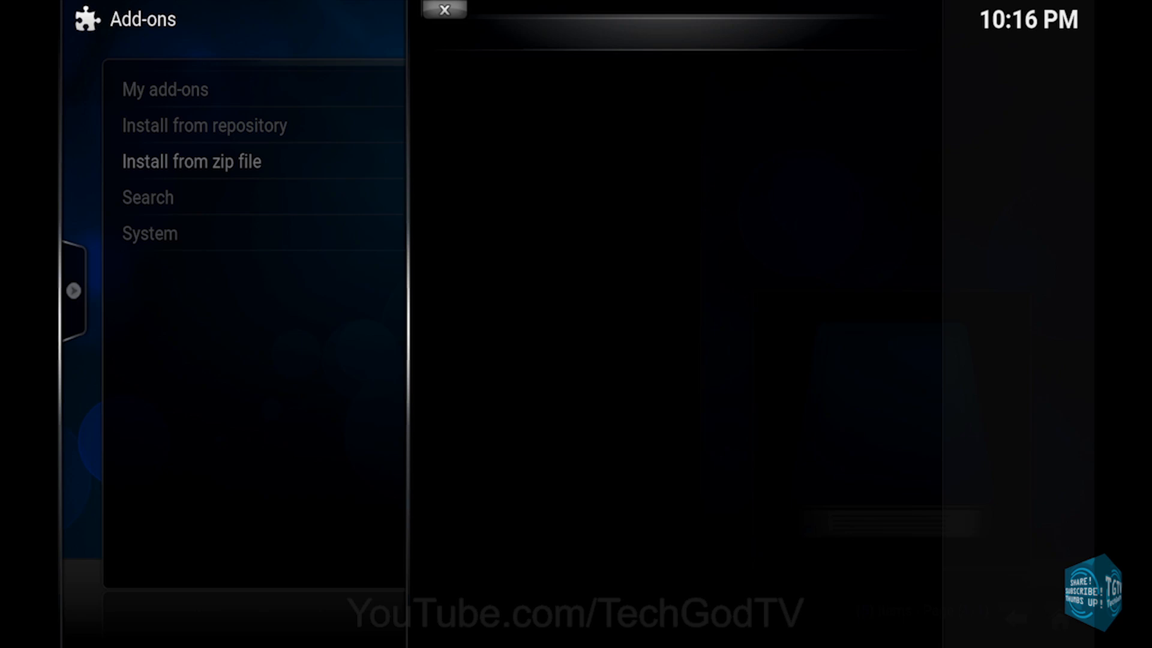
pyautogui.click(191, 161)
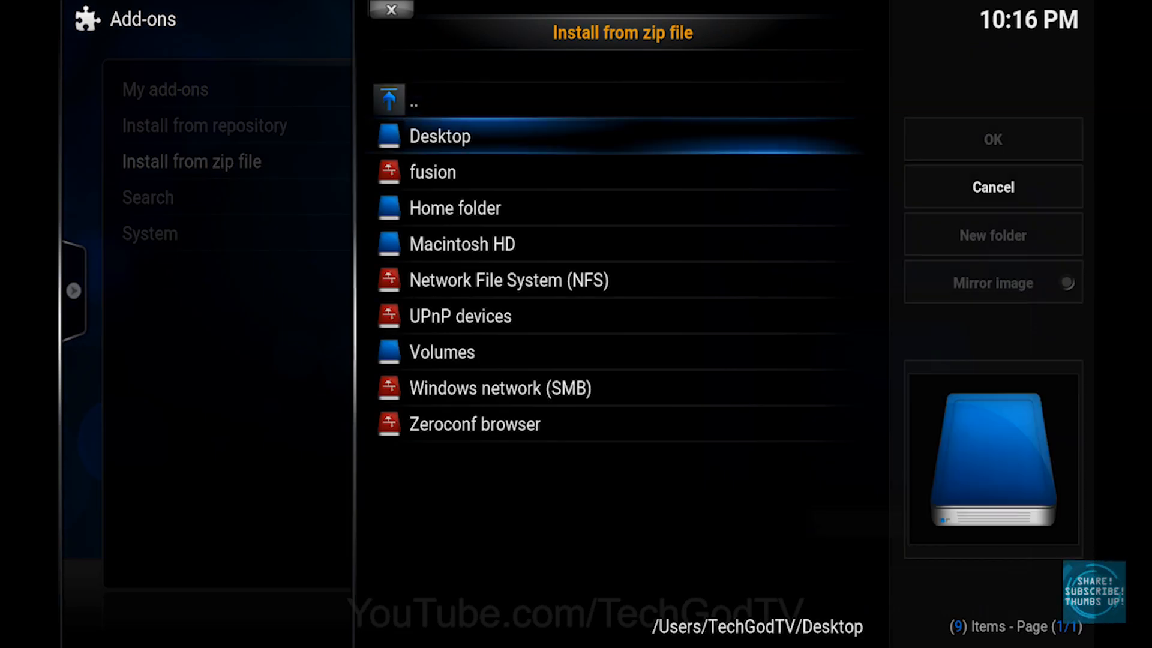
pyautogui.click(439, 136)
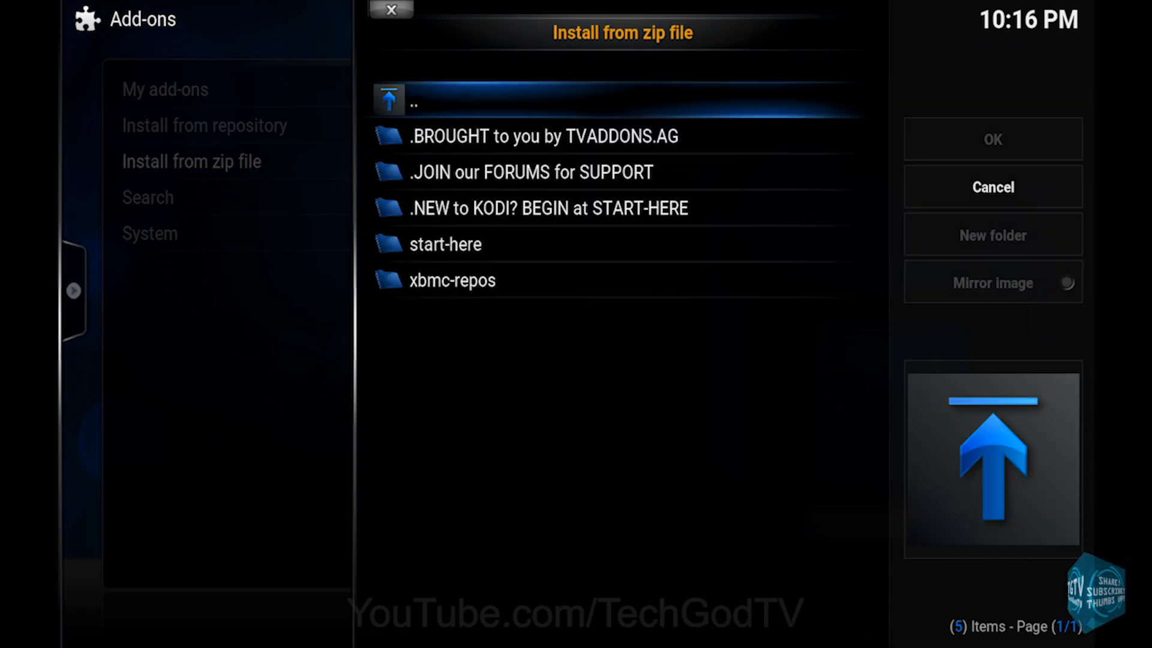
pyautogui.click(536, 208)
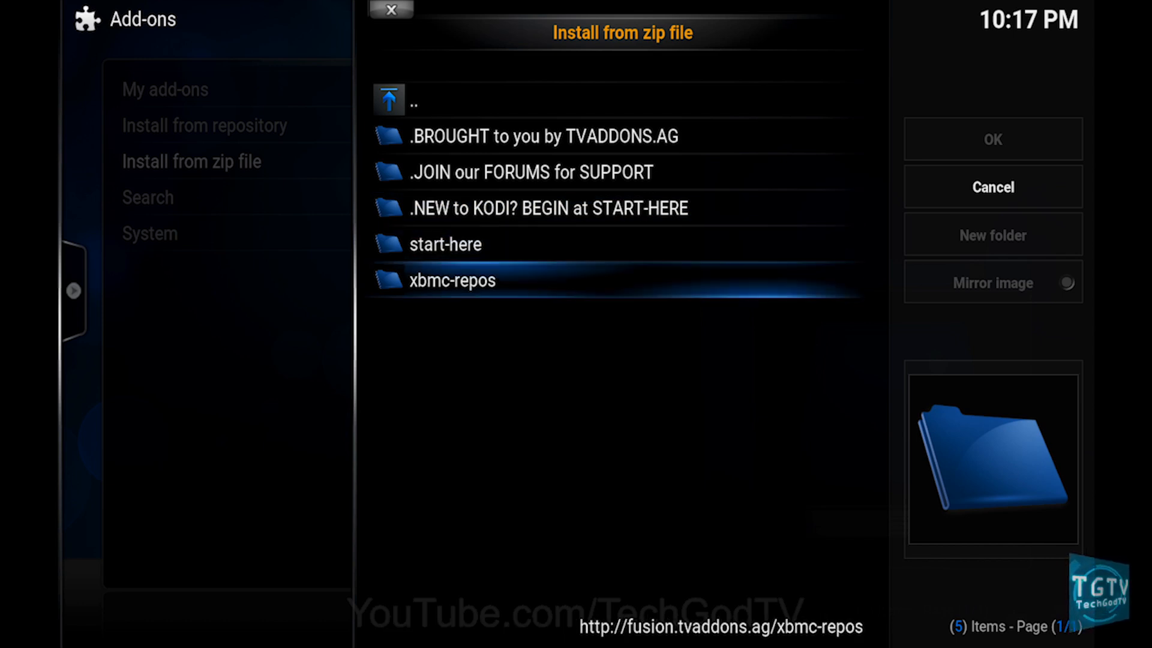
pyautogui.doubleClick(452, 280)
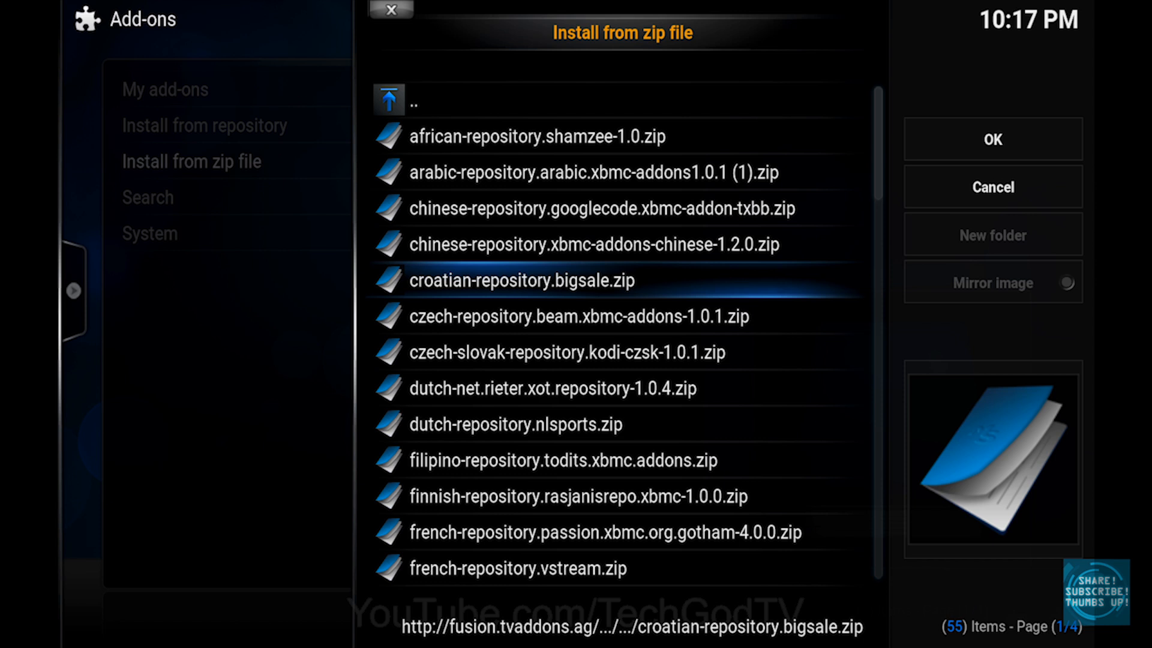
# Step: Locate french-repository.vstream.zip in the list and install the vStream Repository
pyautogui.scroll(-3)
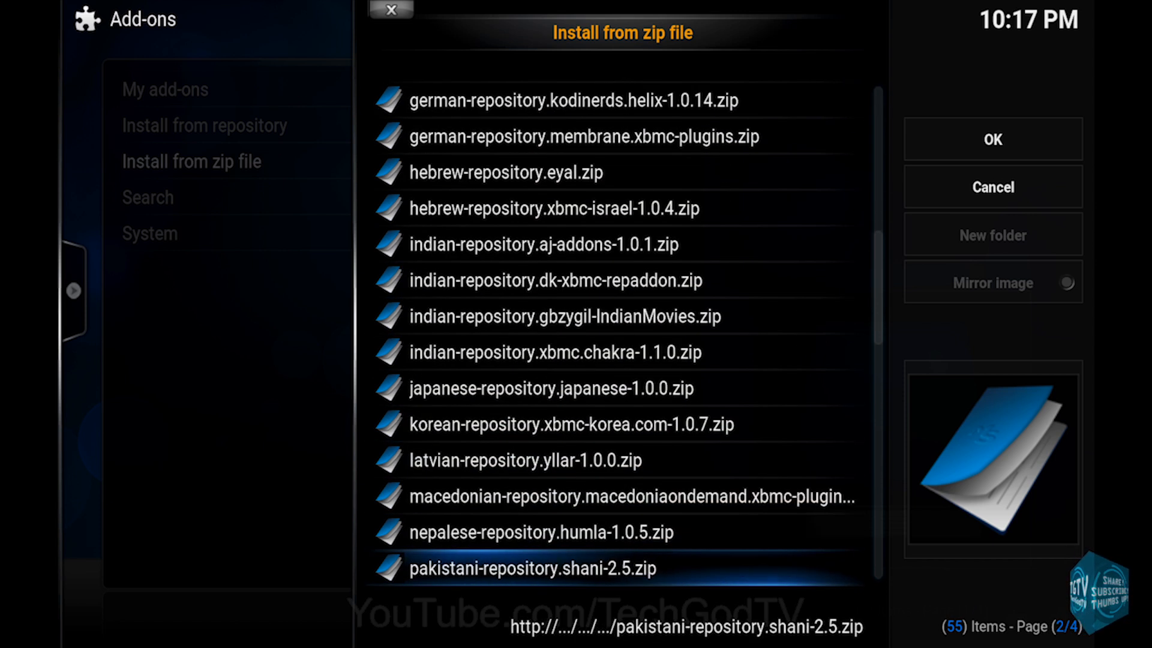
pyautogui.scroll(-3)
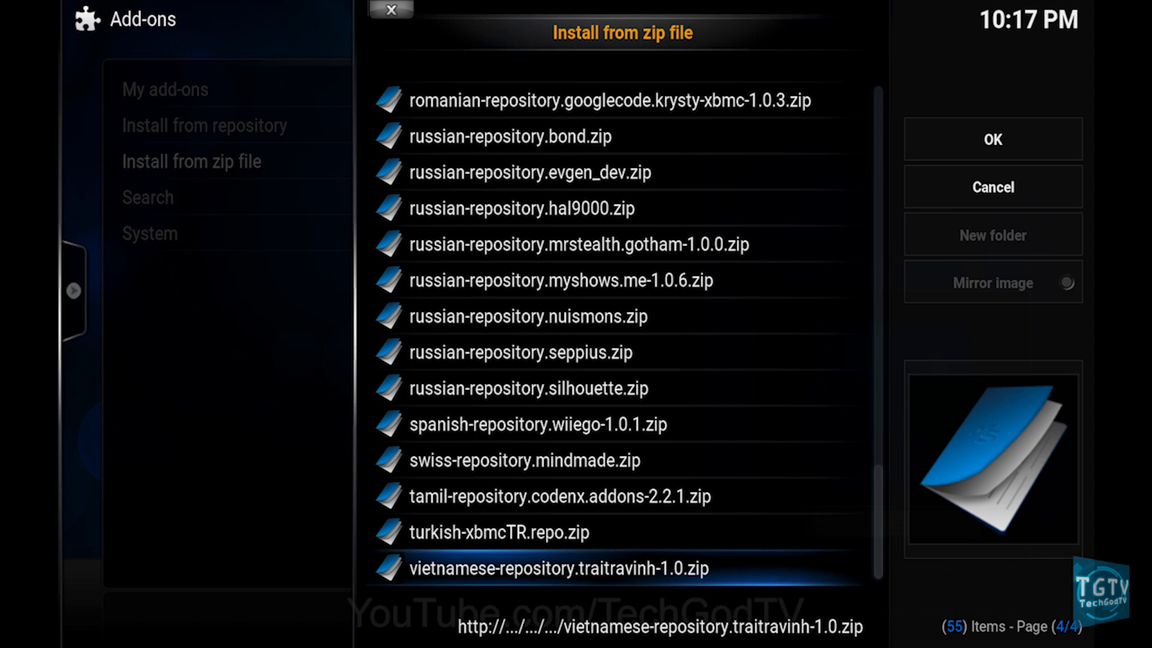
pyautogui.scroll(3)
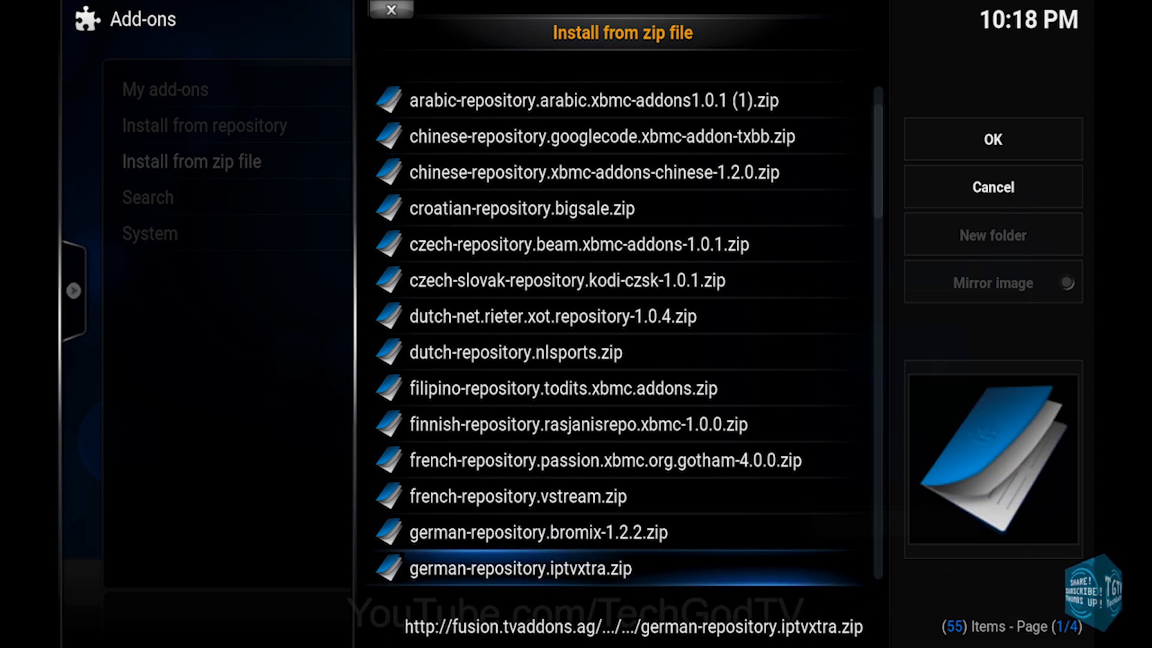
pyautogui.scroll(-3)
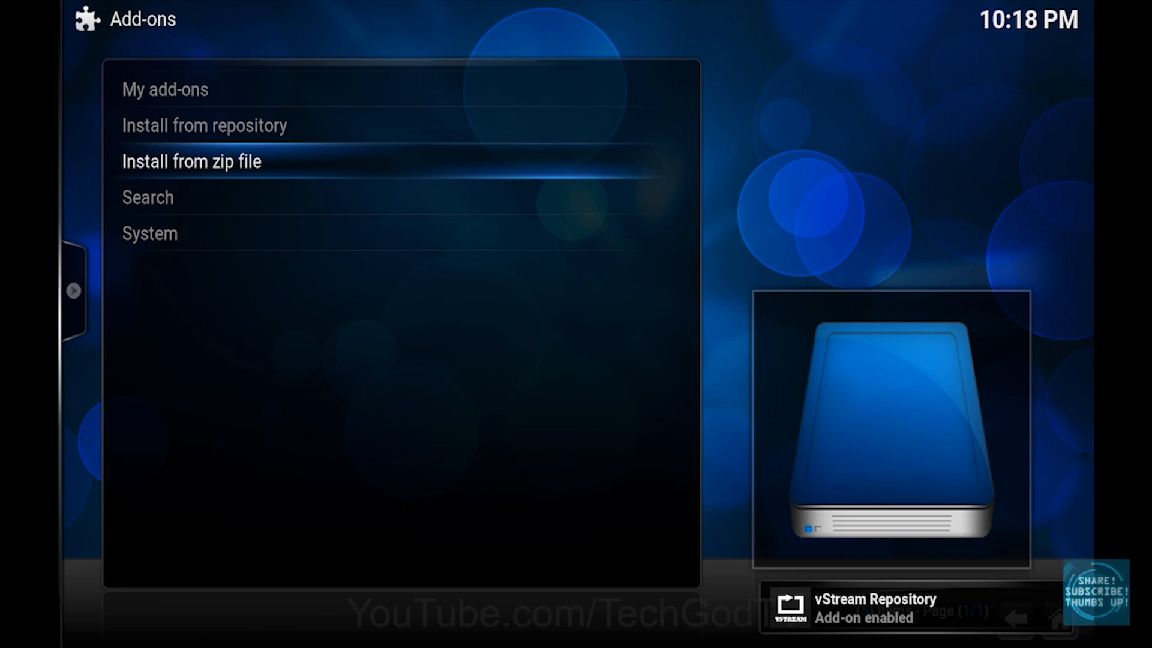
# Step: Install the vStream video add-on from vStream Repository's Video add-ons list
pyautogui.click(204, 125)
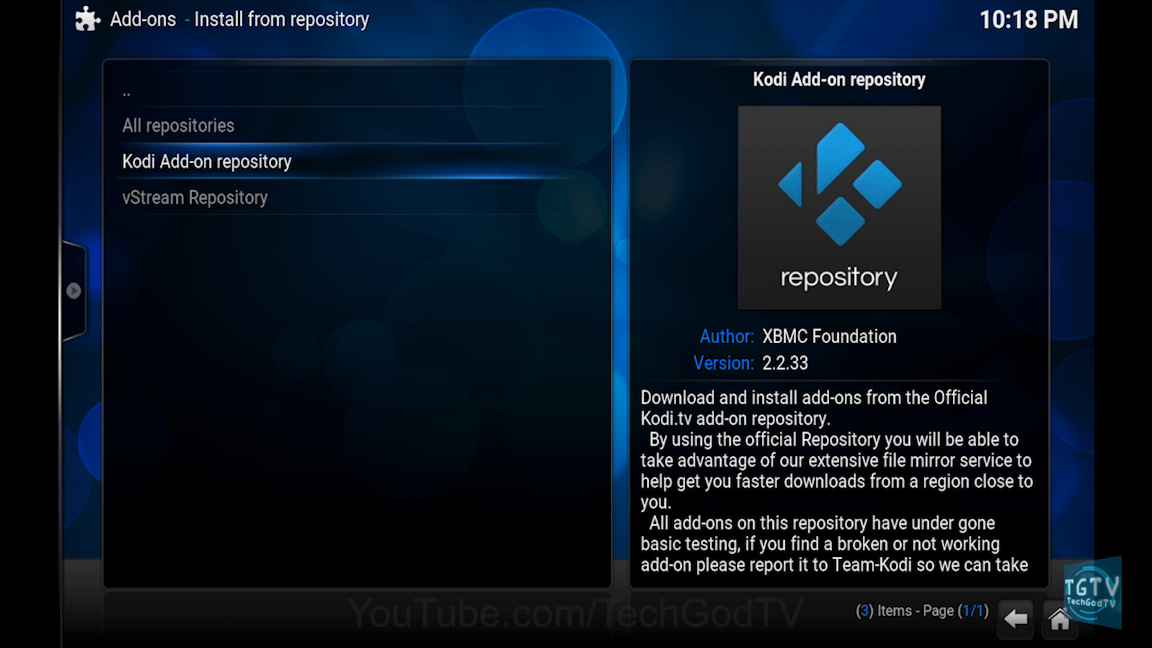
pyautogui.click(195, 197)
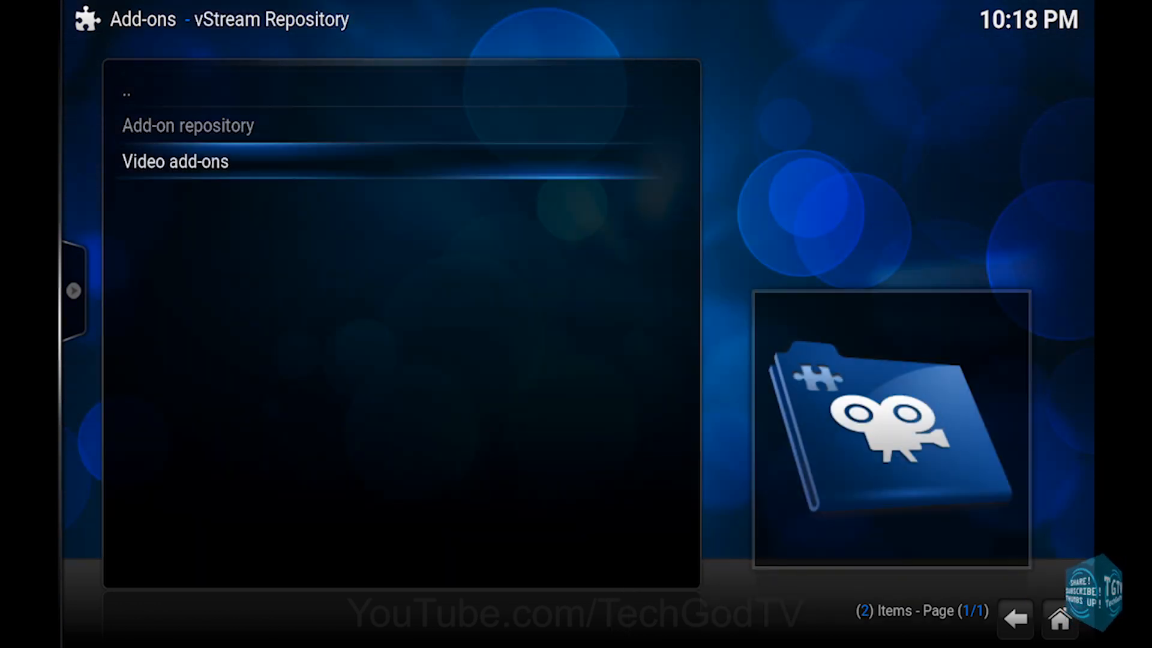
pyautogui.click(175, 160)
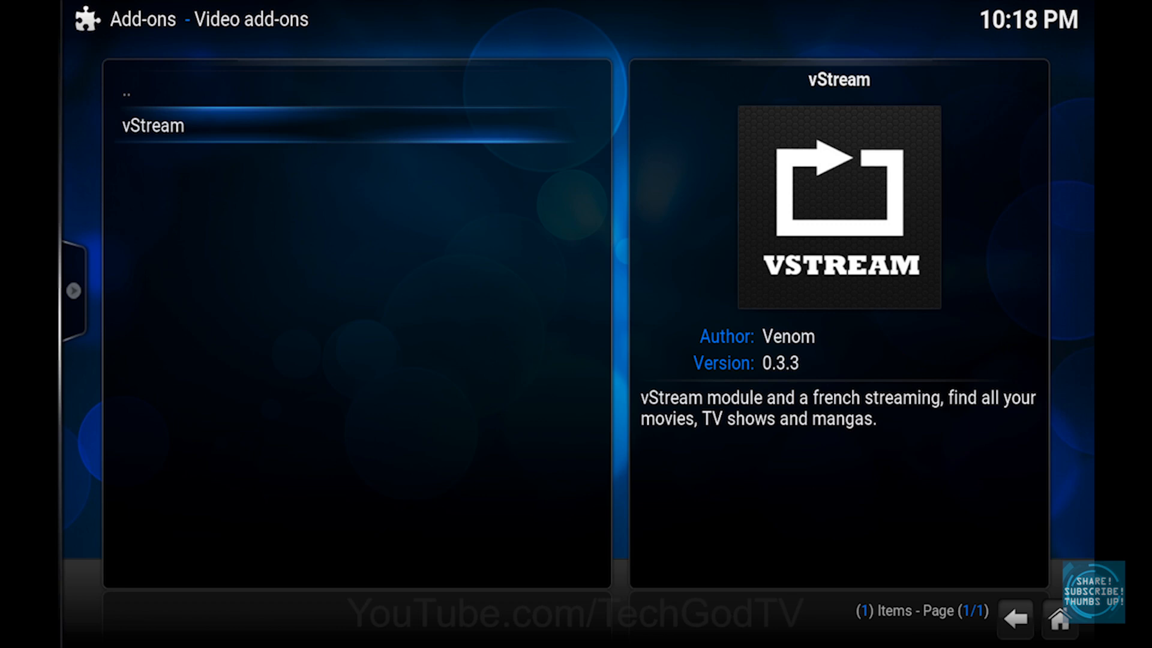
pyautogui.click(152, 126)
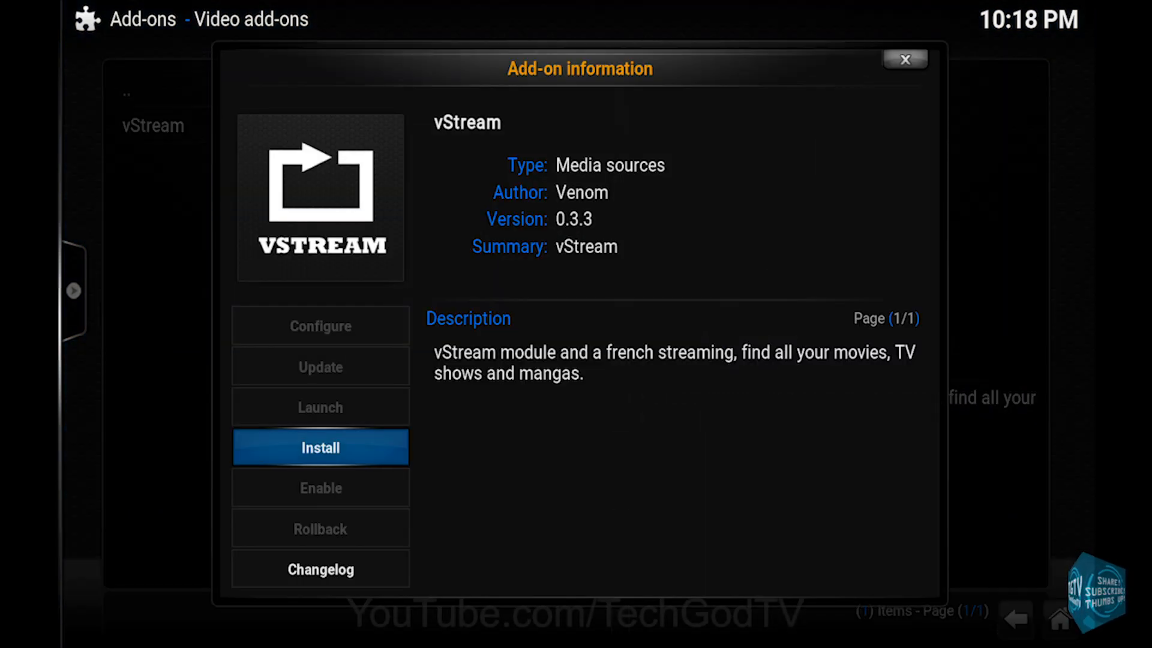
pyautogui.click(320, 447)
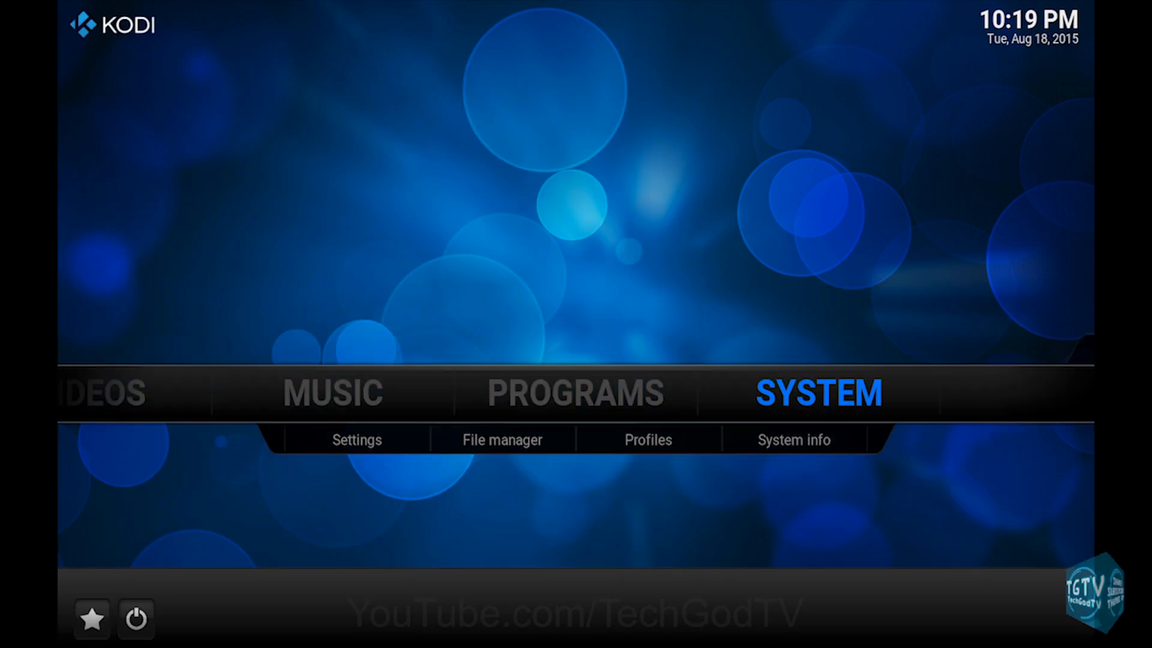
# Step: Launch vStream from Video add-ons, dismiss its Changelog and view its main menu
pyautogui.hscroll(-3)
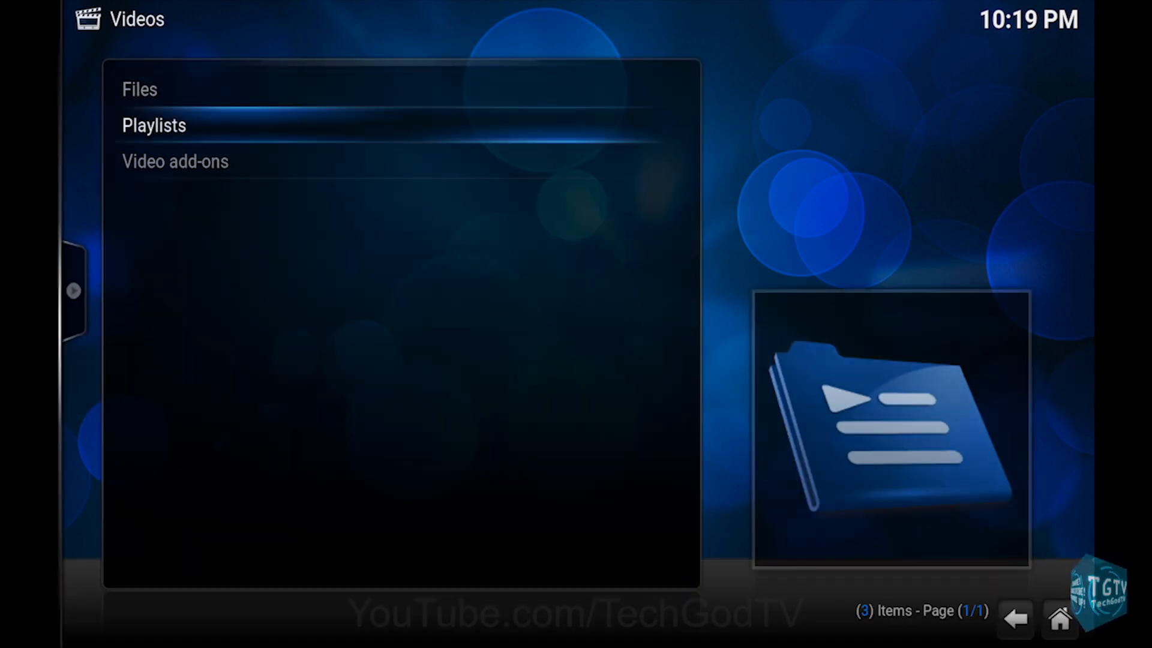
pyautogui.click(176, 161)
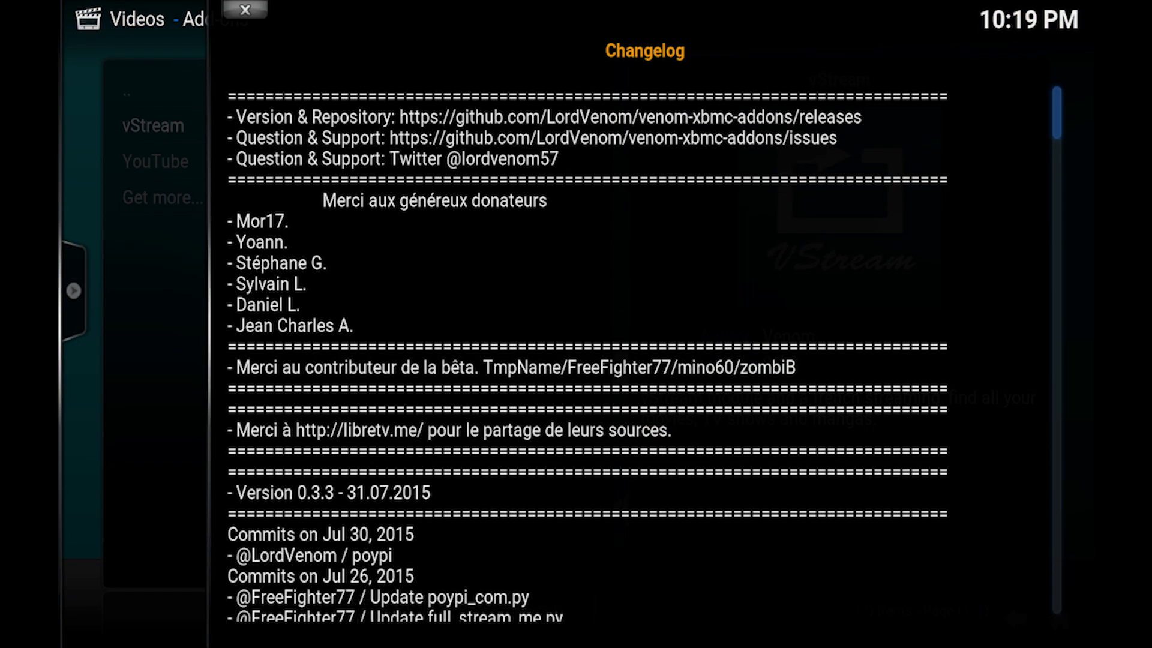
pyautogui.click(243, 10)
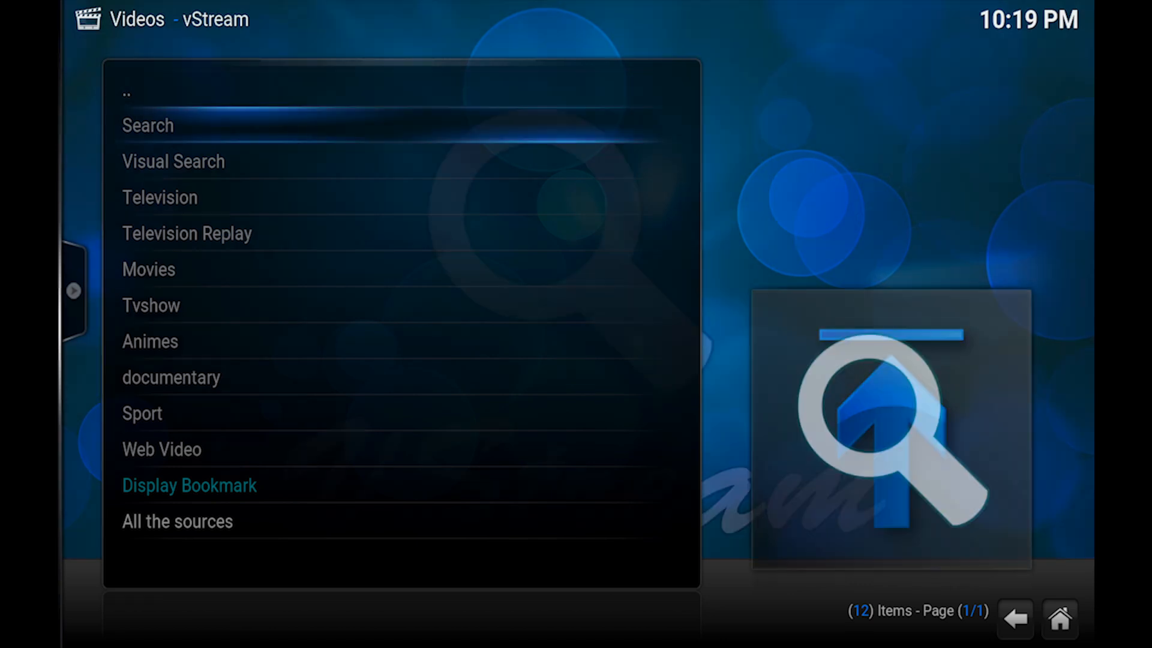
pyautogui.click(149, 269)
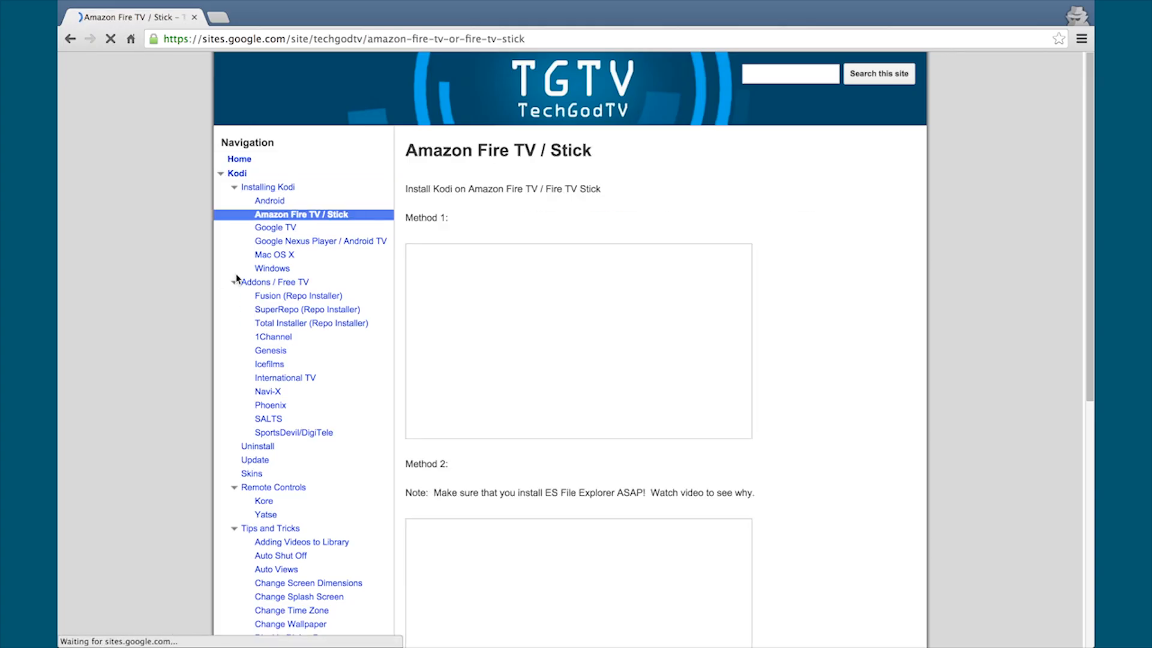
# Step: On the TechGodTV site, go via Google Nexus Player / Android TV to the Uninstall page
pyautogui.scroll(-3)
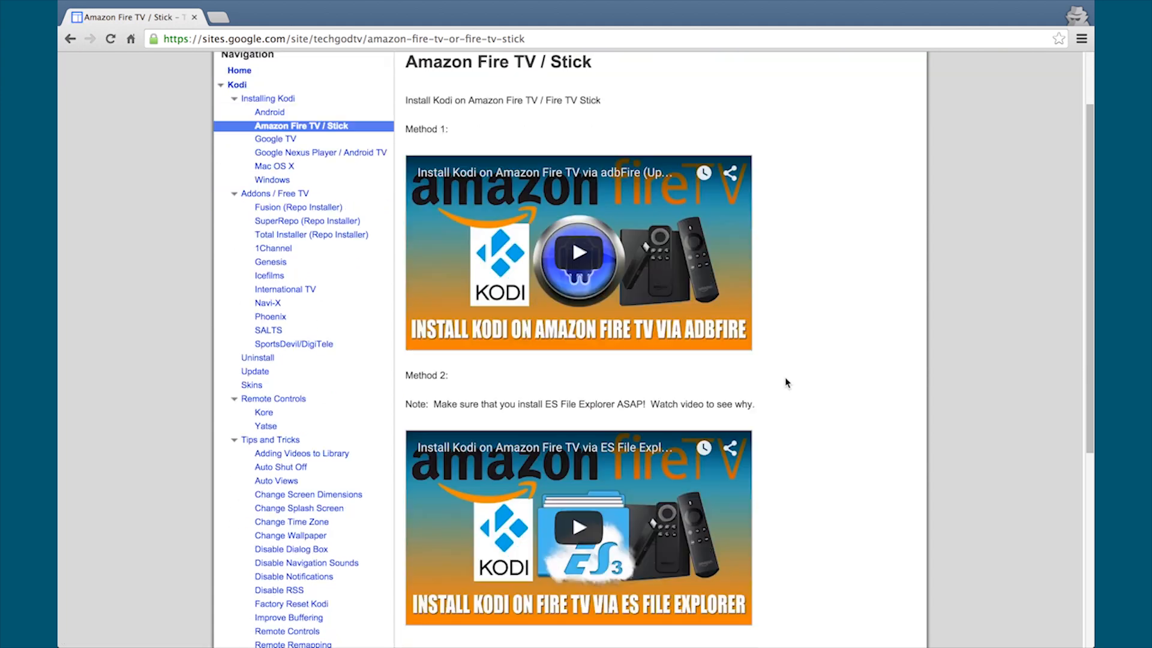
pyautogui.scroll(-3)
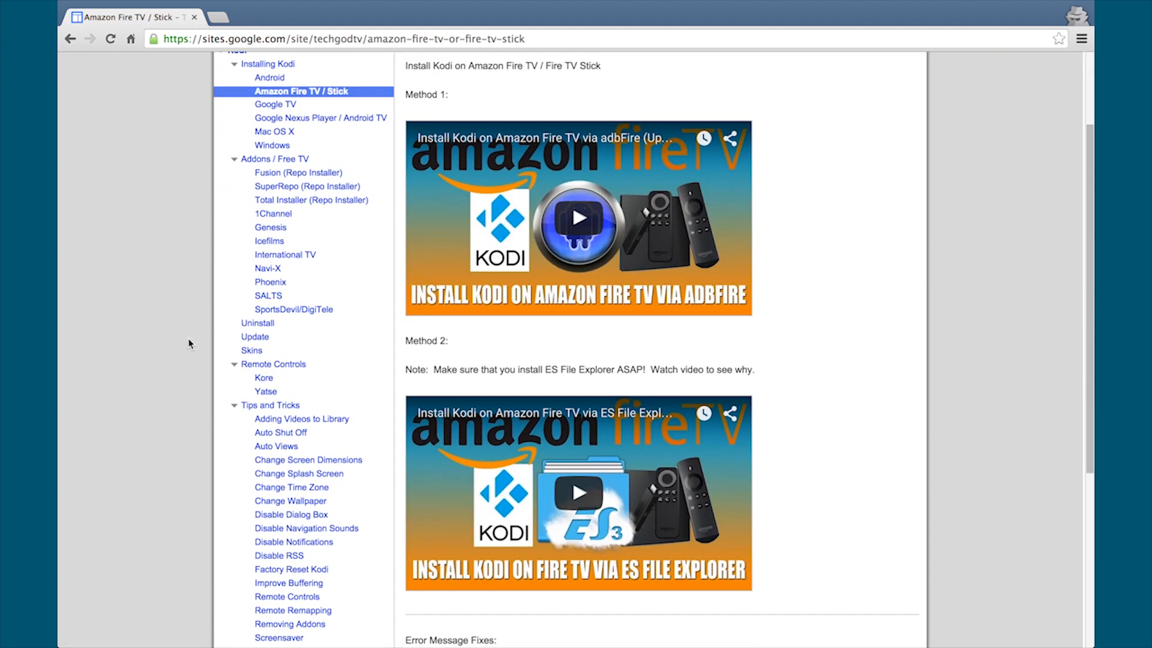
pyautogui.click(319, 117)
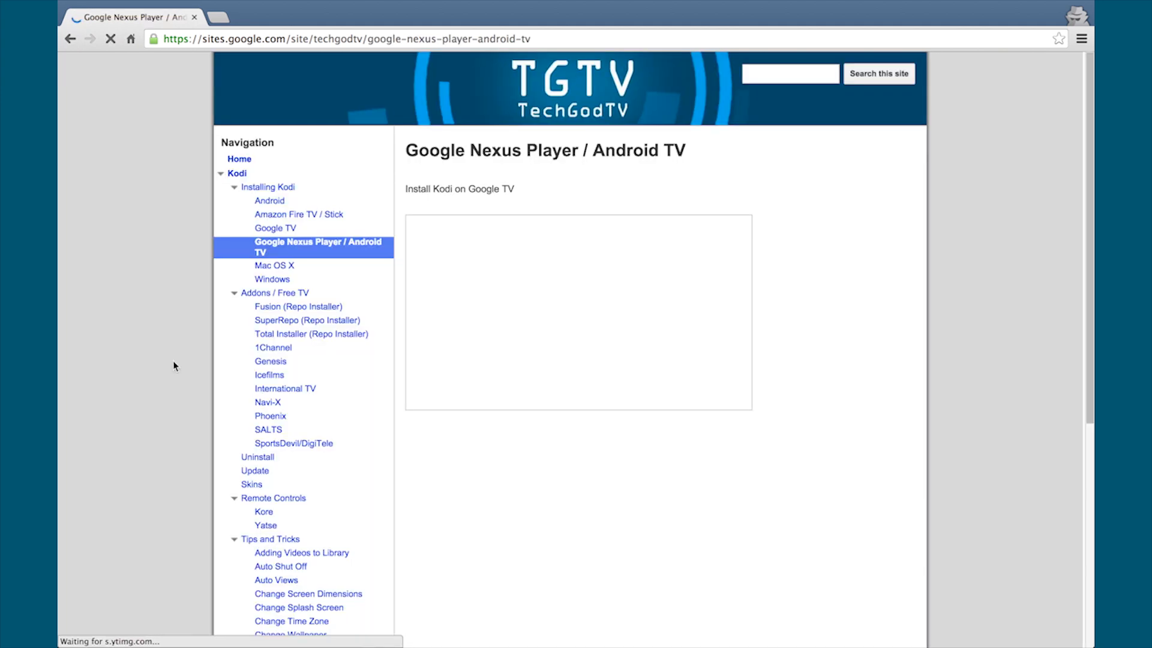
pyautogui.click(257, 456)
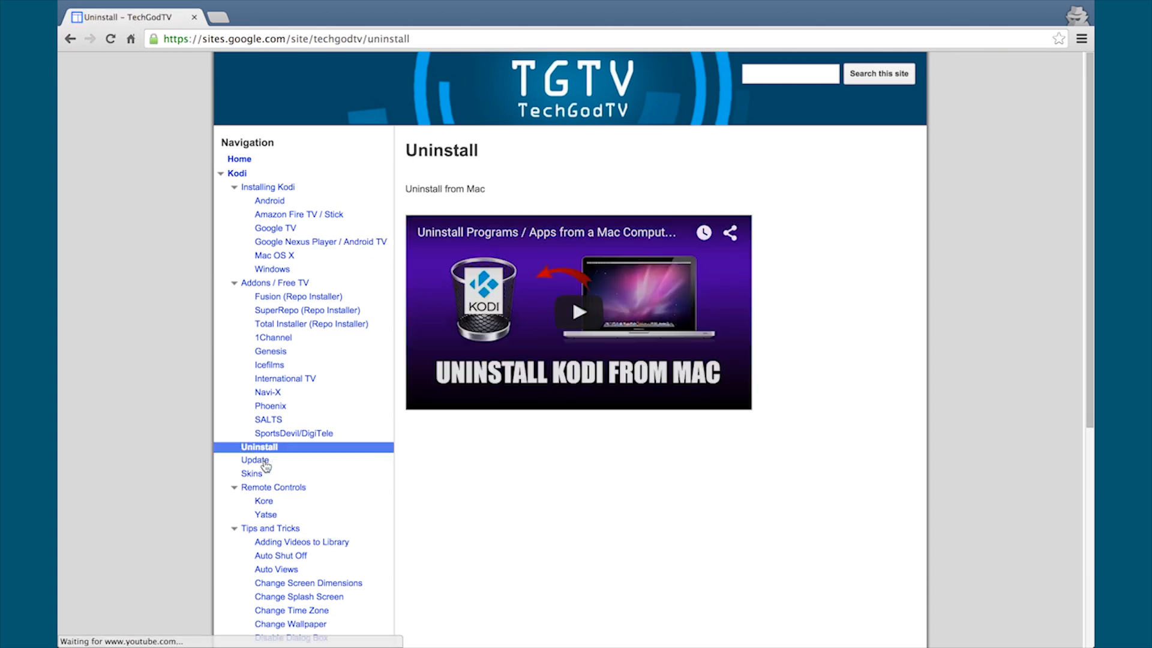